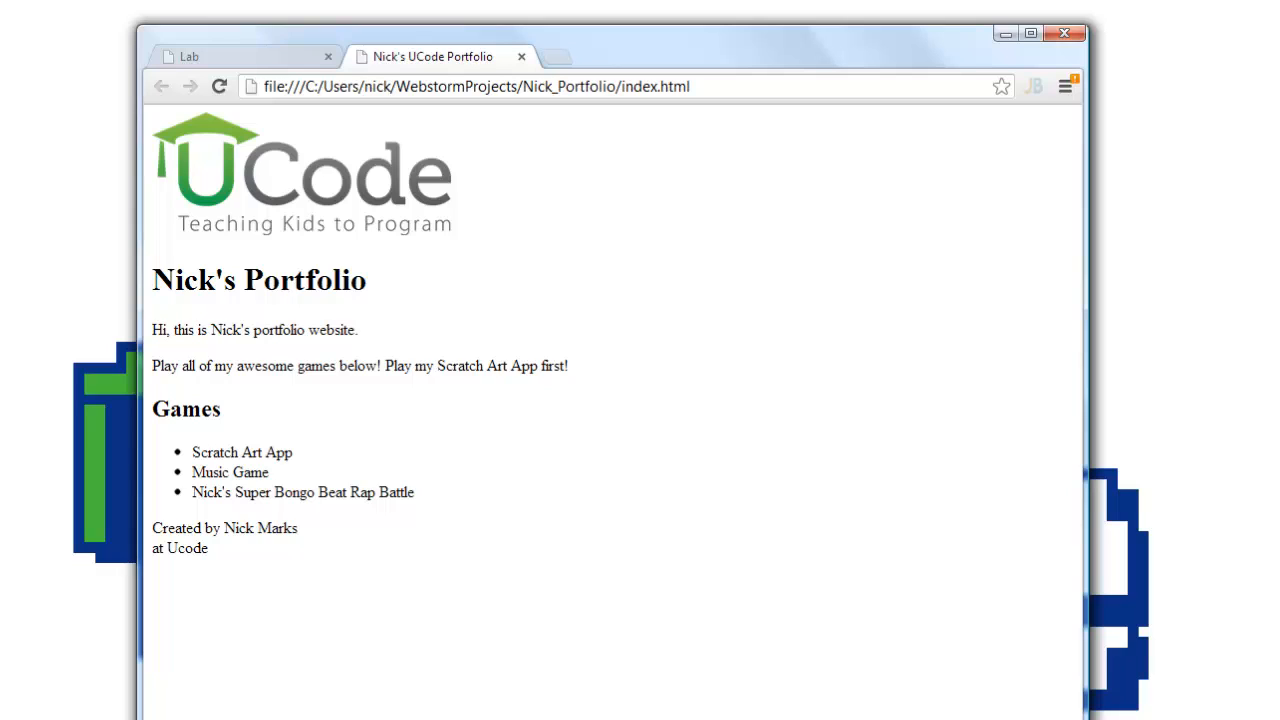
mouse_move(463, 420)
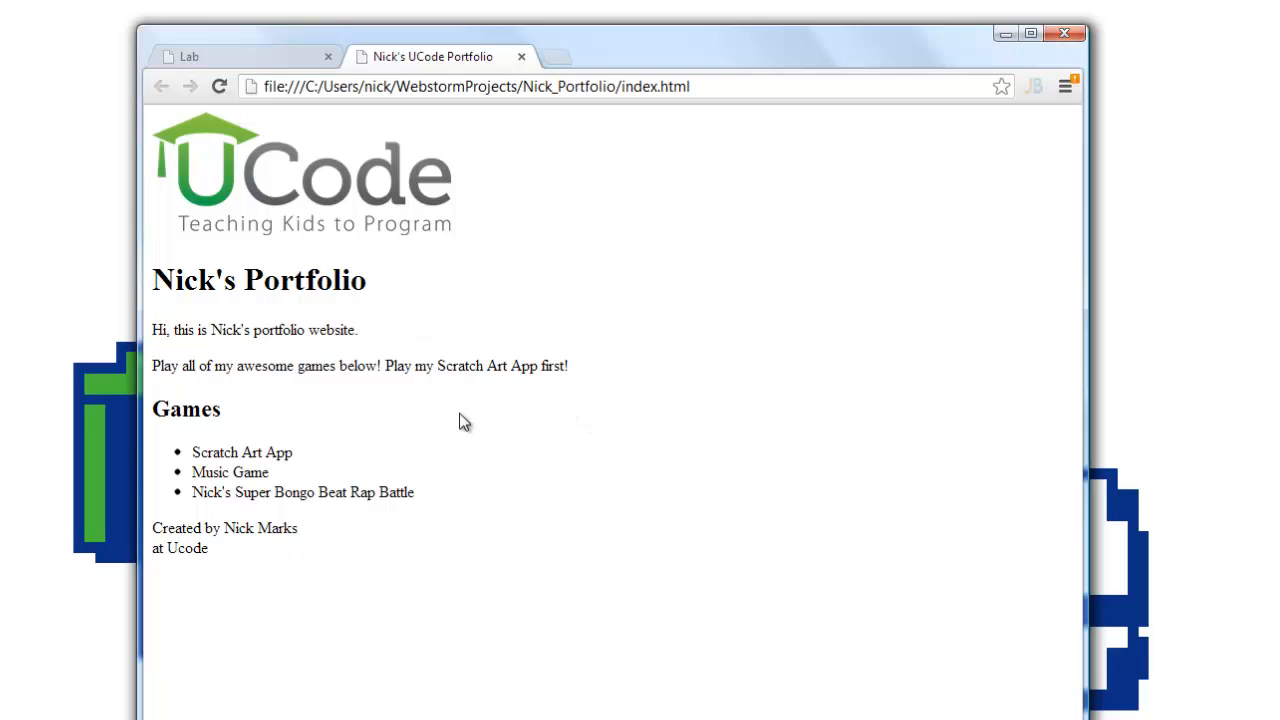
mouse_move(431, 517)
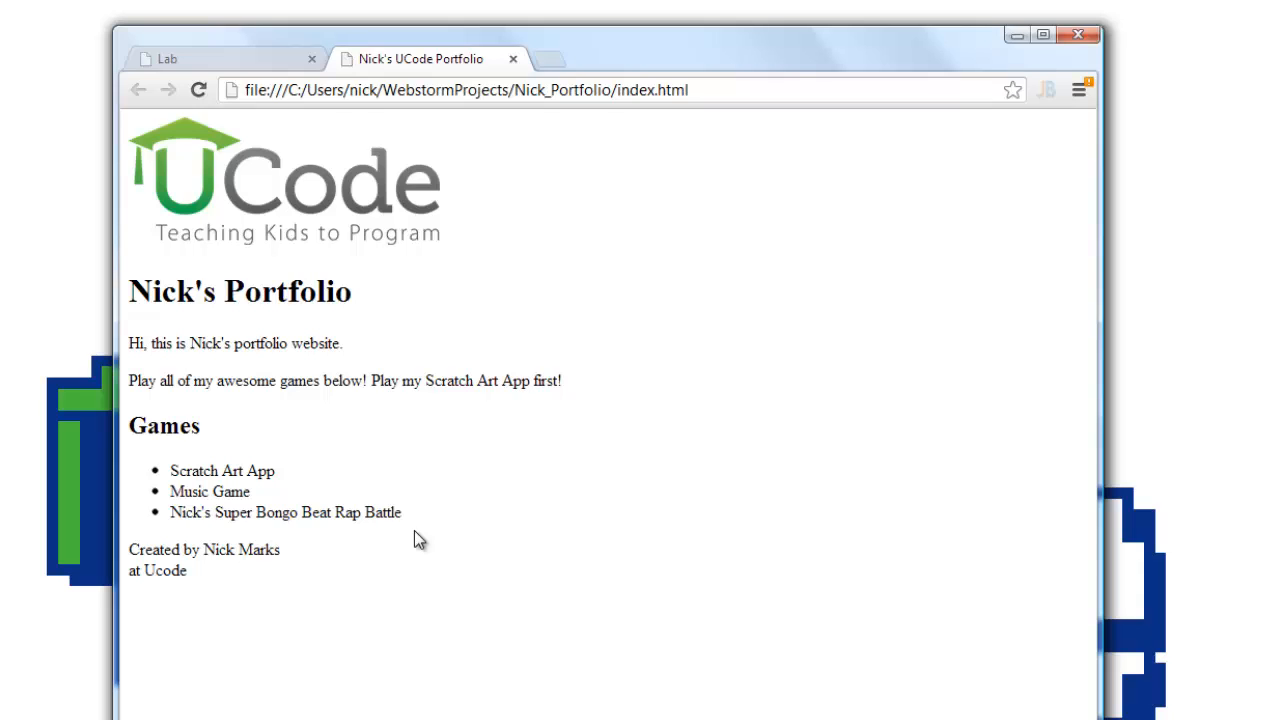
mouse_move(420, 375)
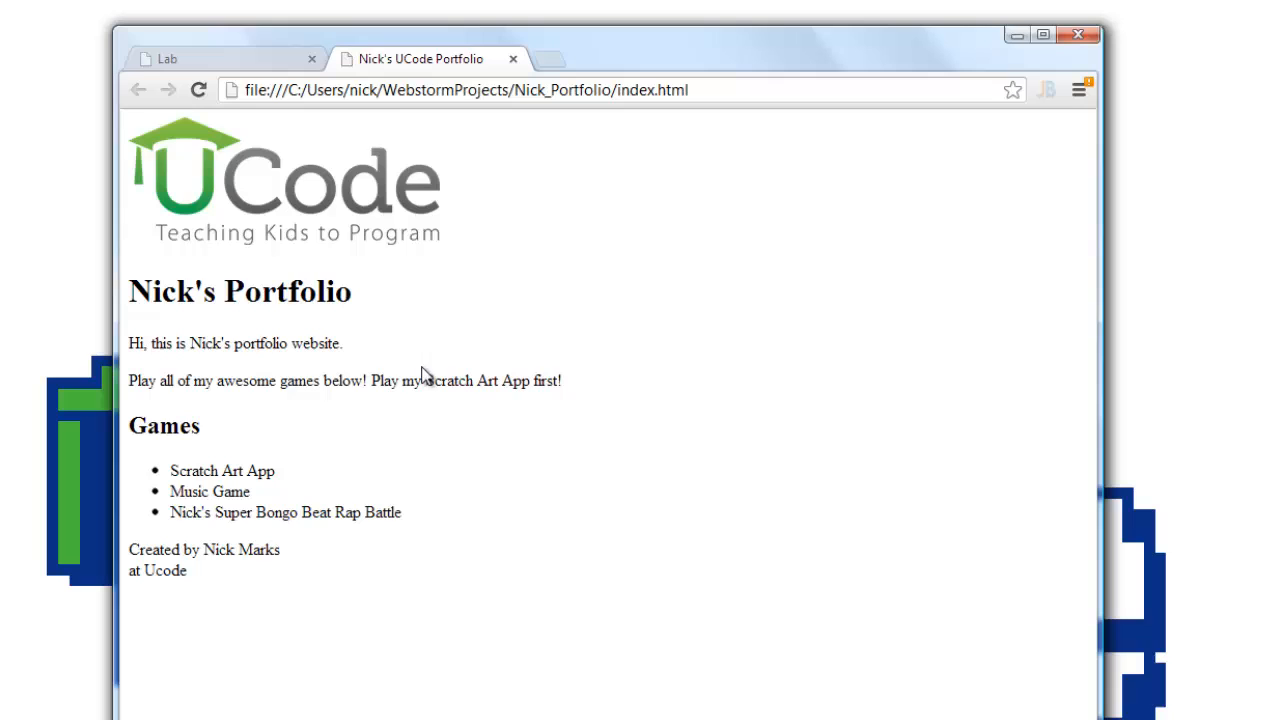
mouse_move(307, 270)
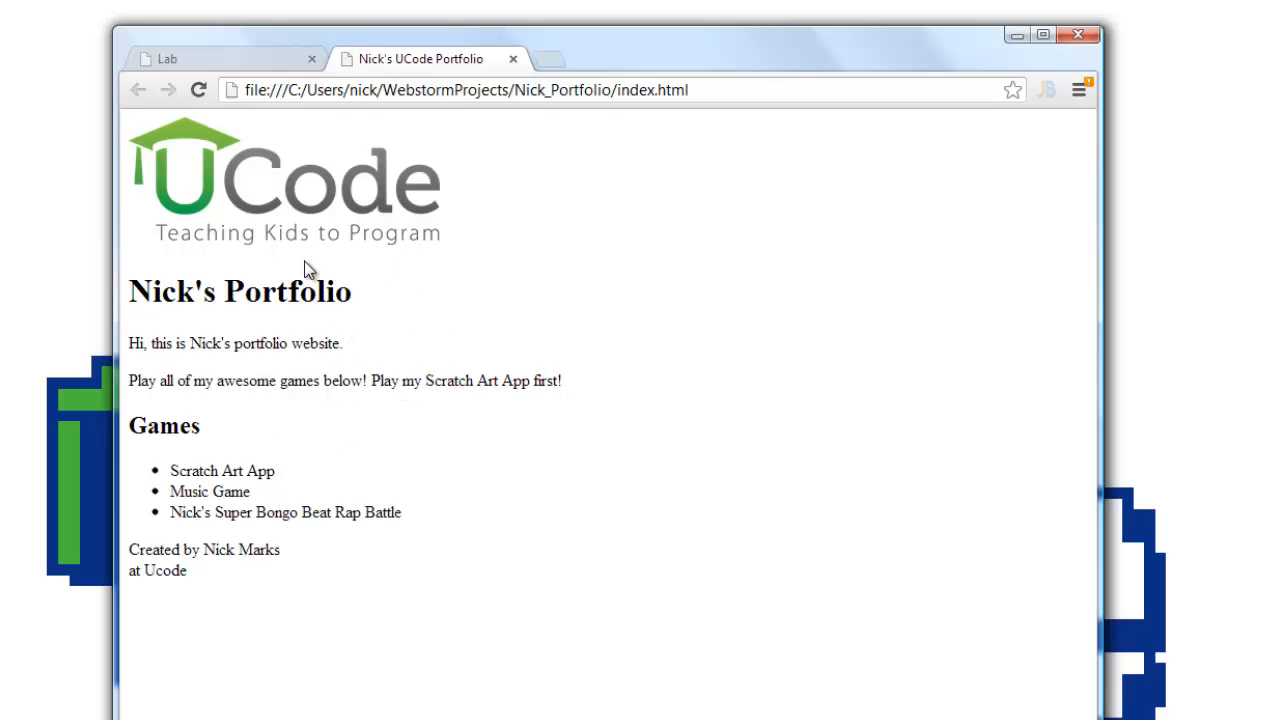
mouse_move(418, 213)
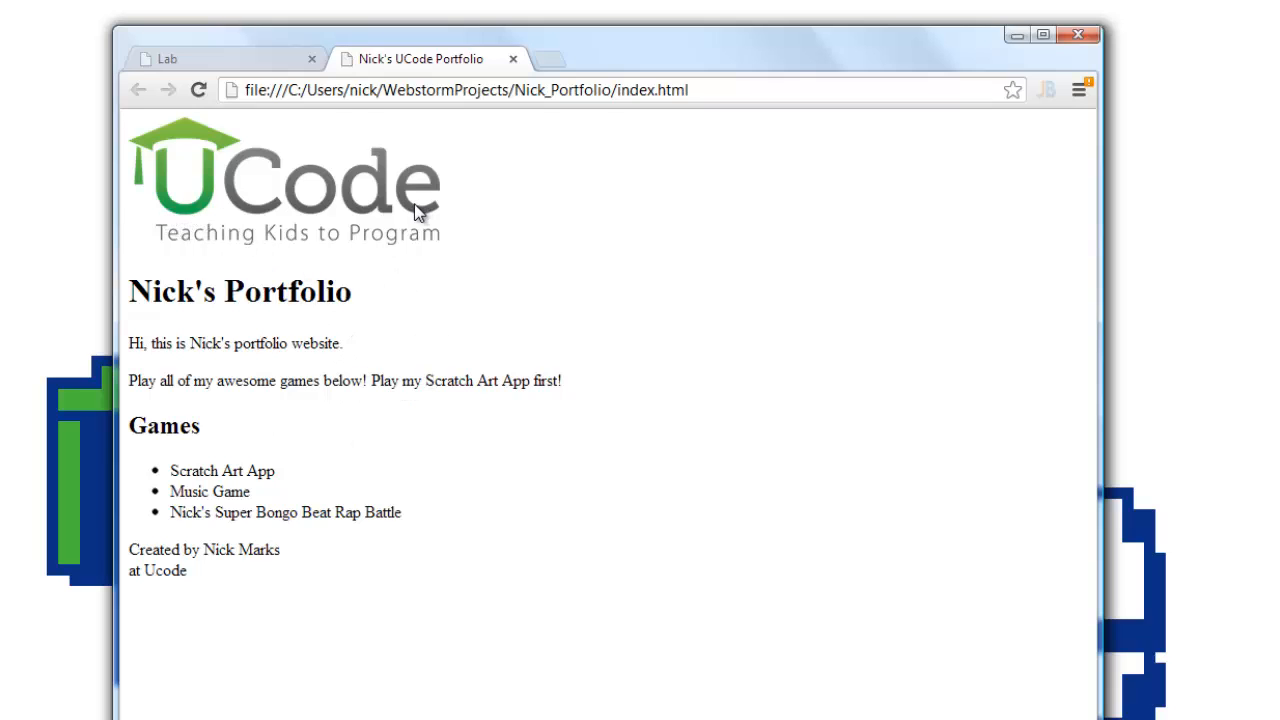
mouse_move(400, 247)
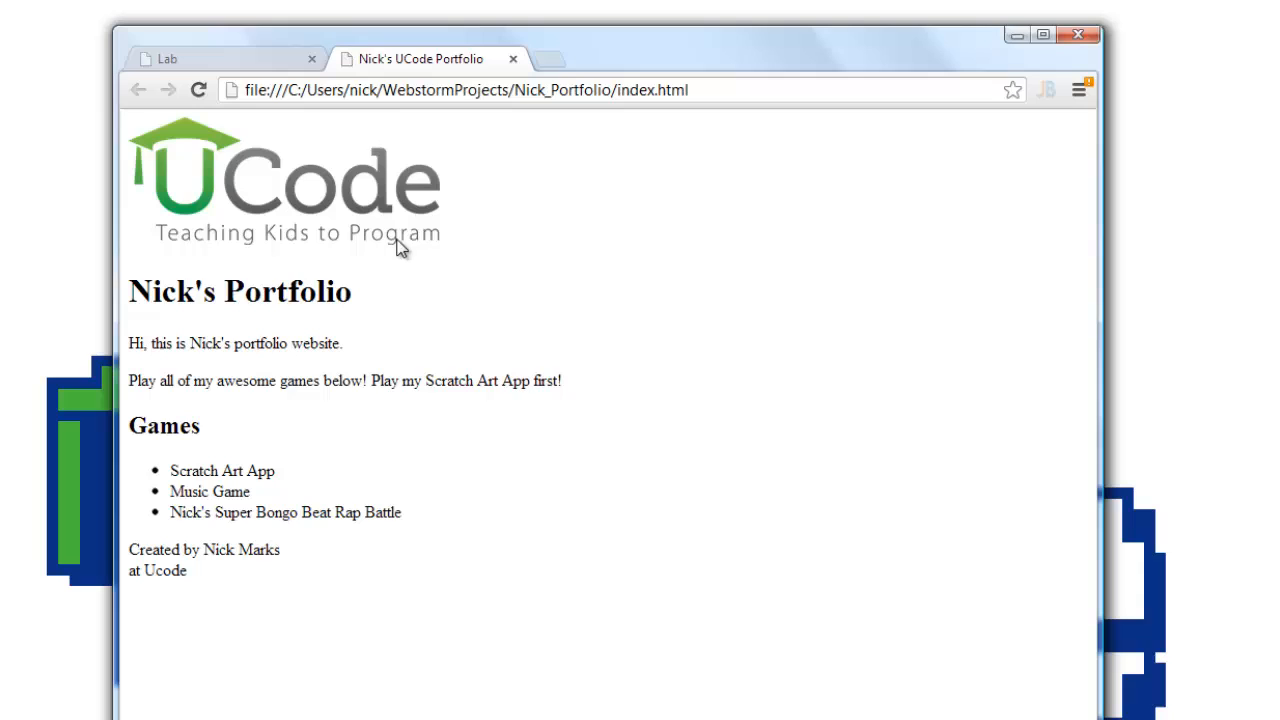
mouse_move(362, 300)
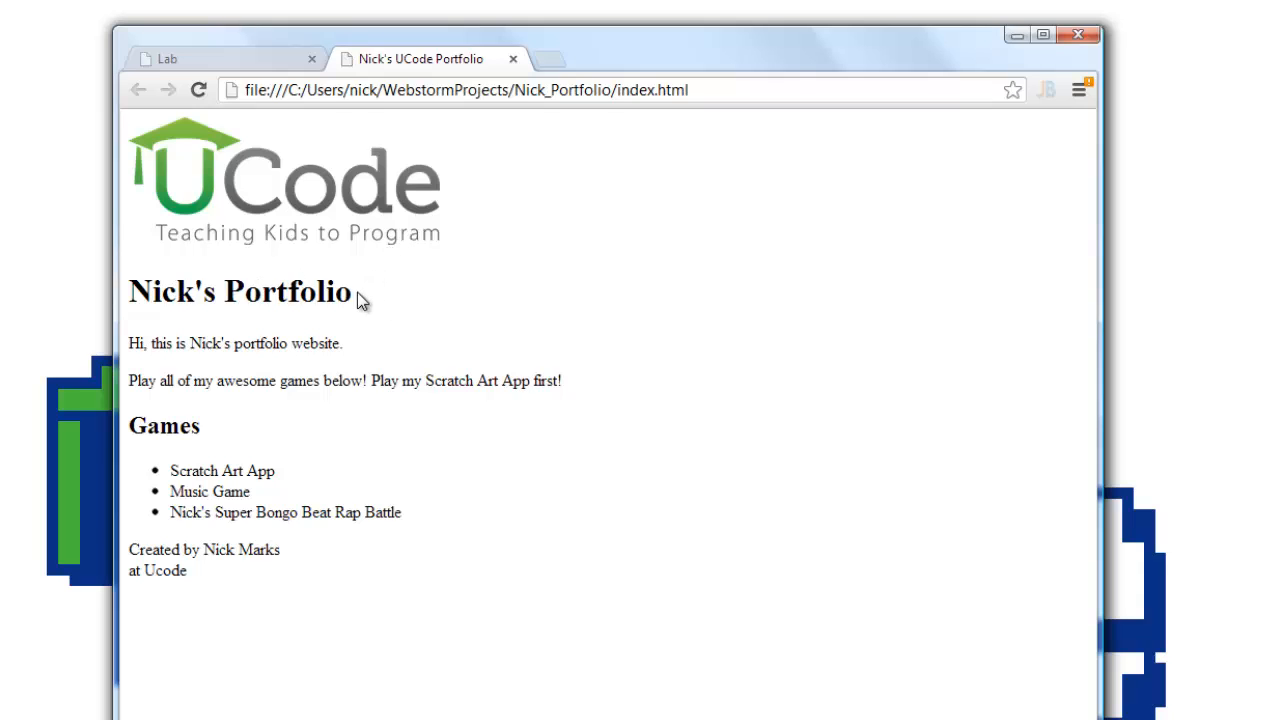
mouse_move(237, 338)
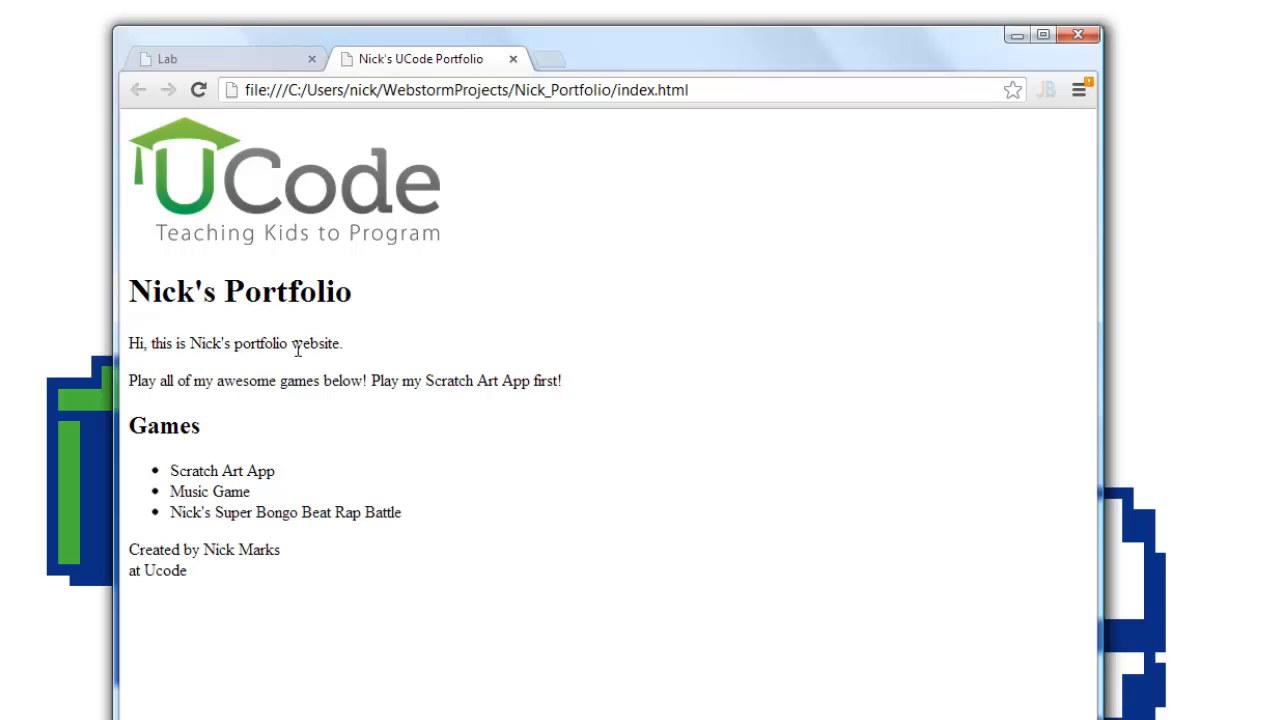
mouse_move(203, 380)
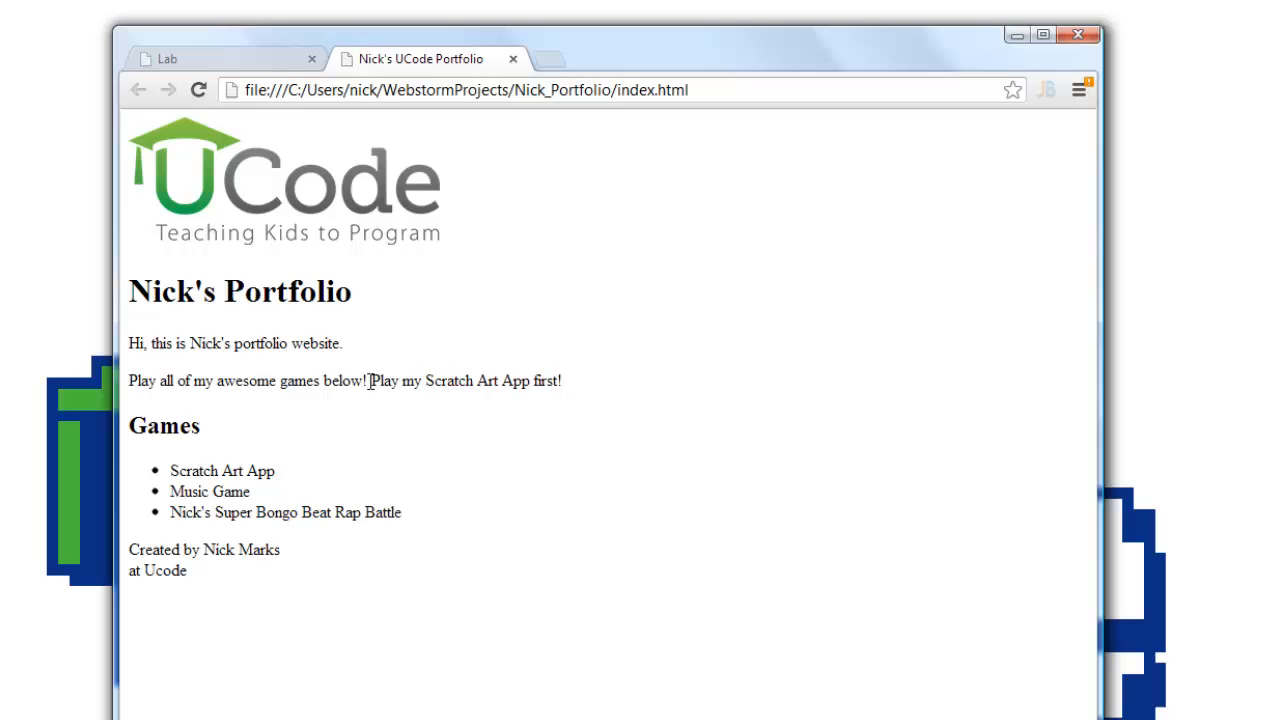
mouse_move(485, 415)
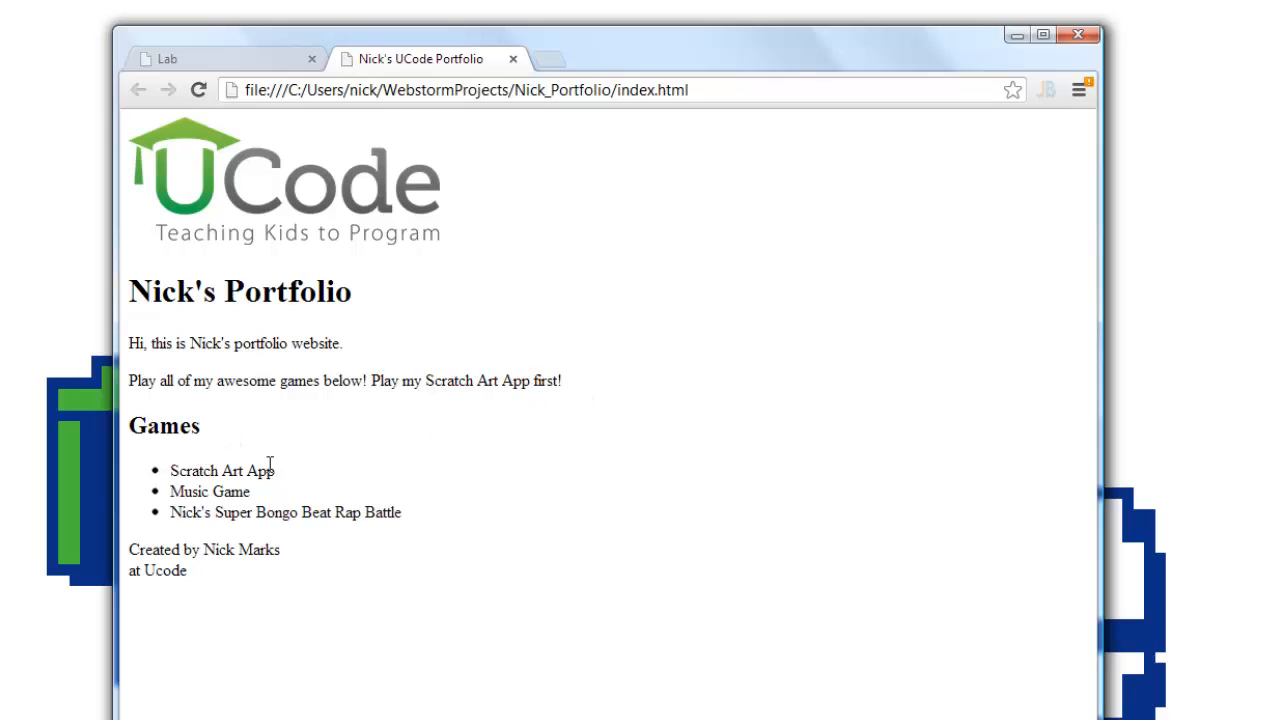
mouse_move(227, 491)
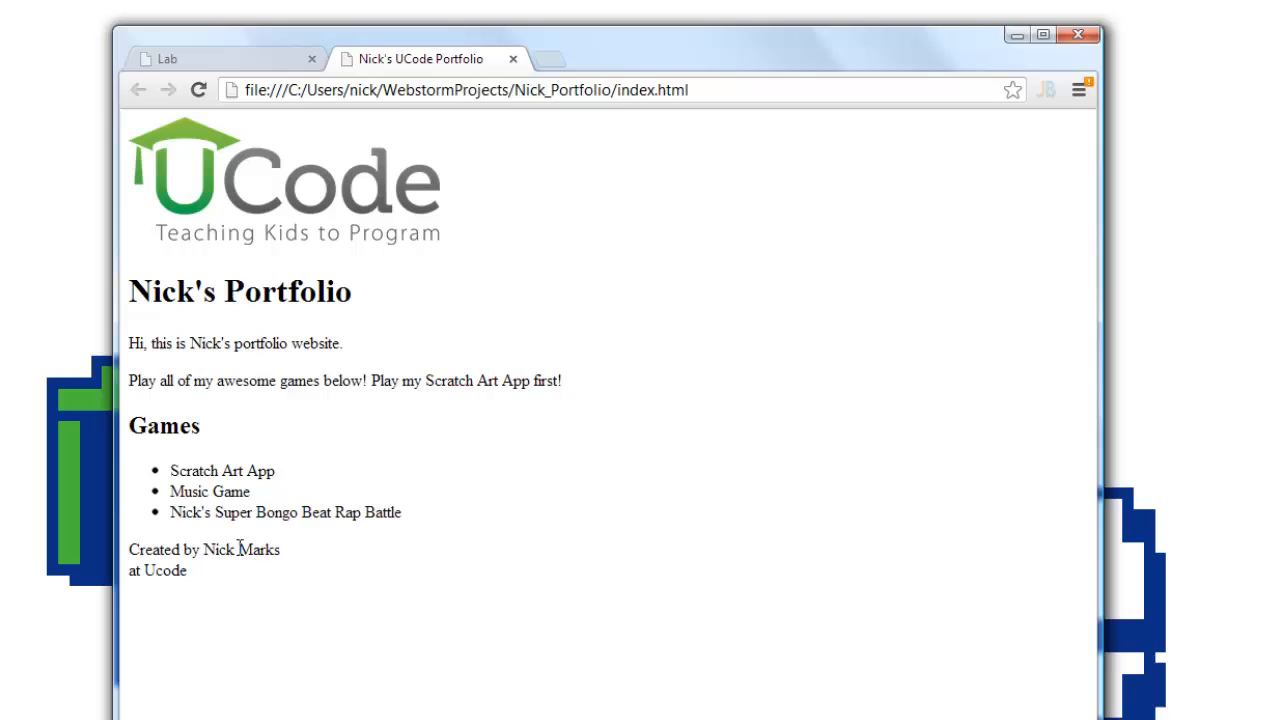
mouse_move(307, 538)
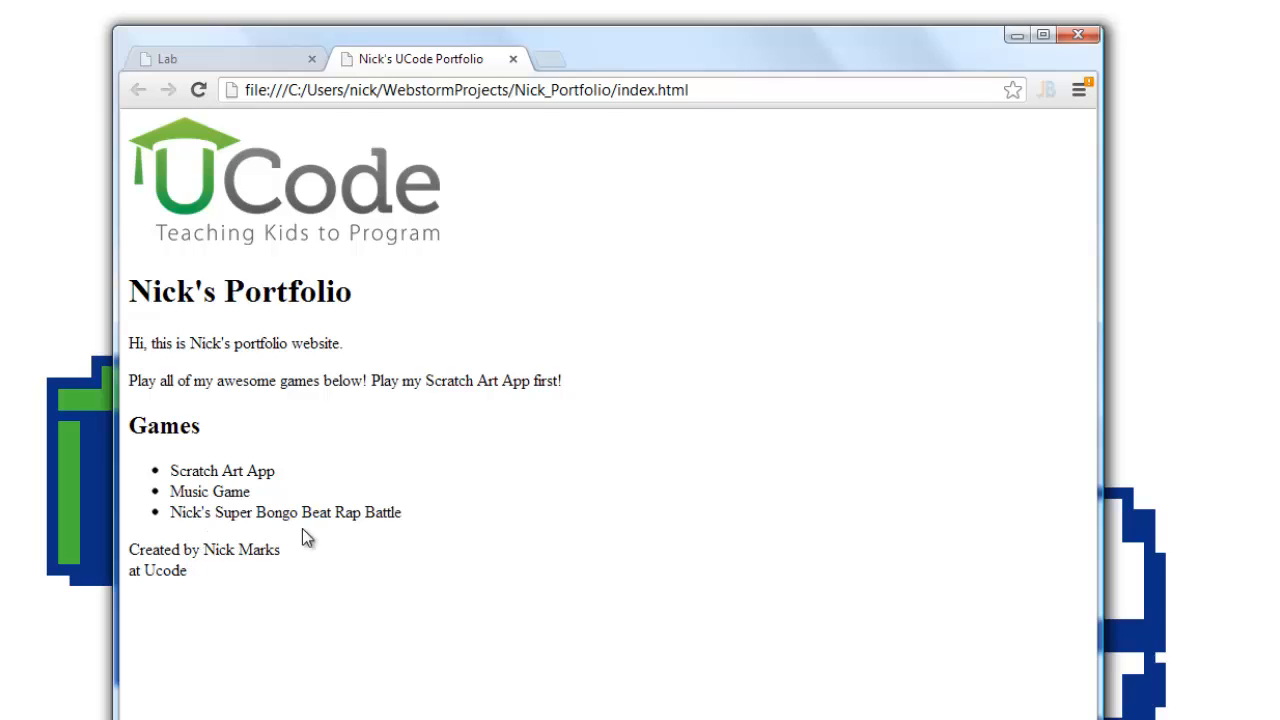
mouse_move(343, 227)
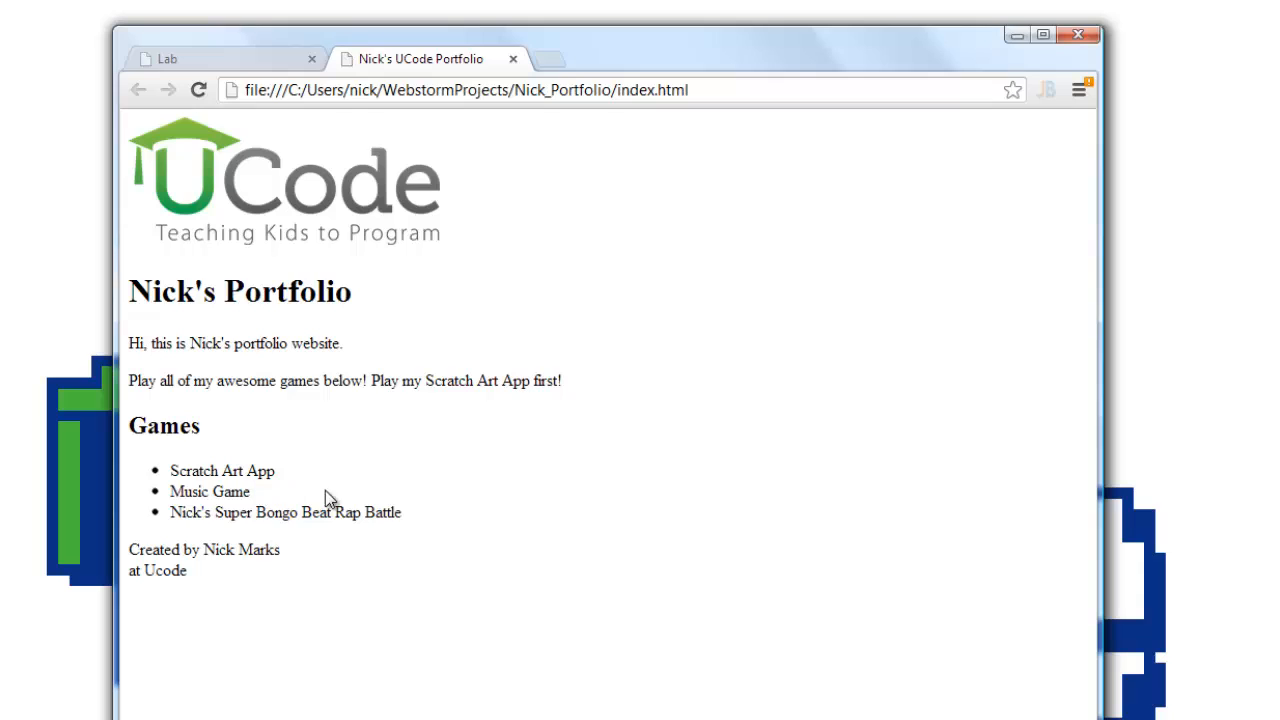
mouse_move(248, 294)
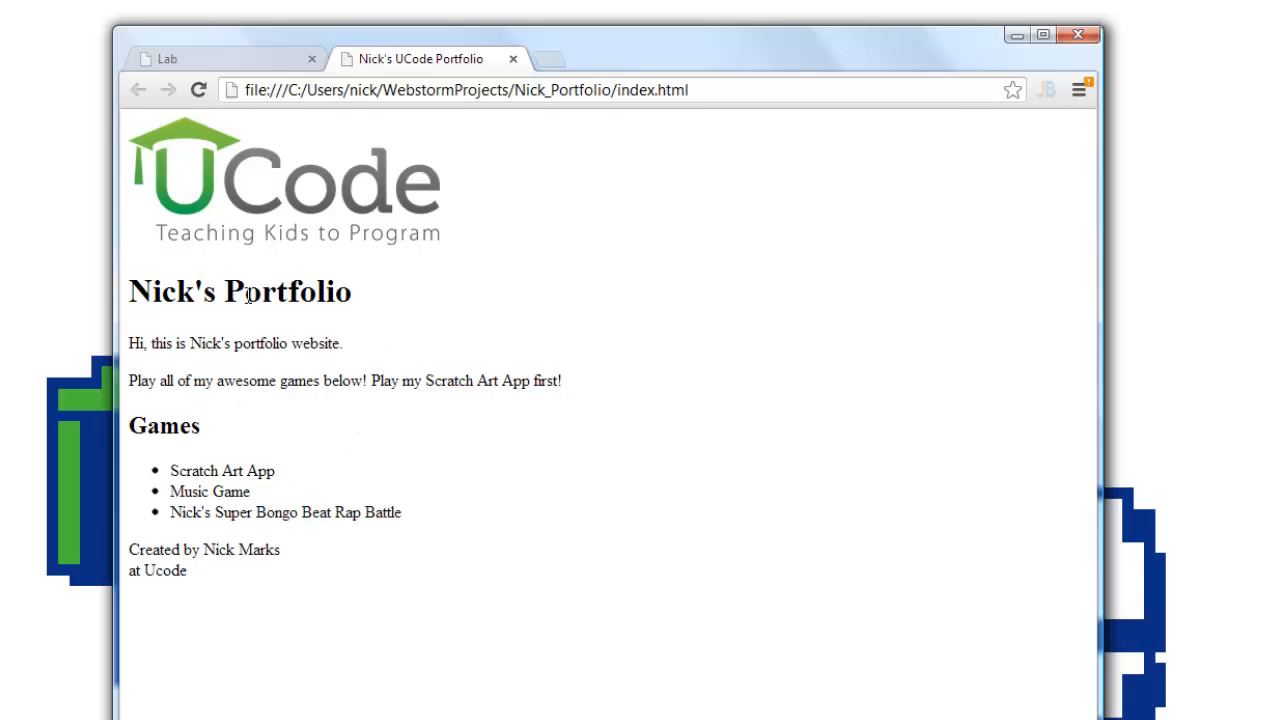
mouse_move(379, 286)
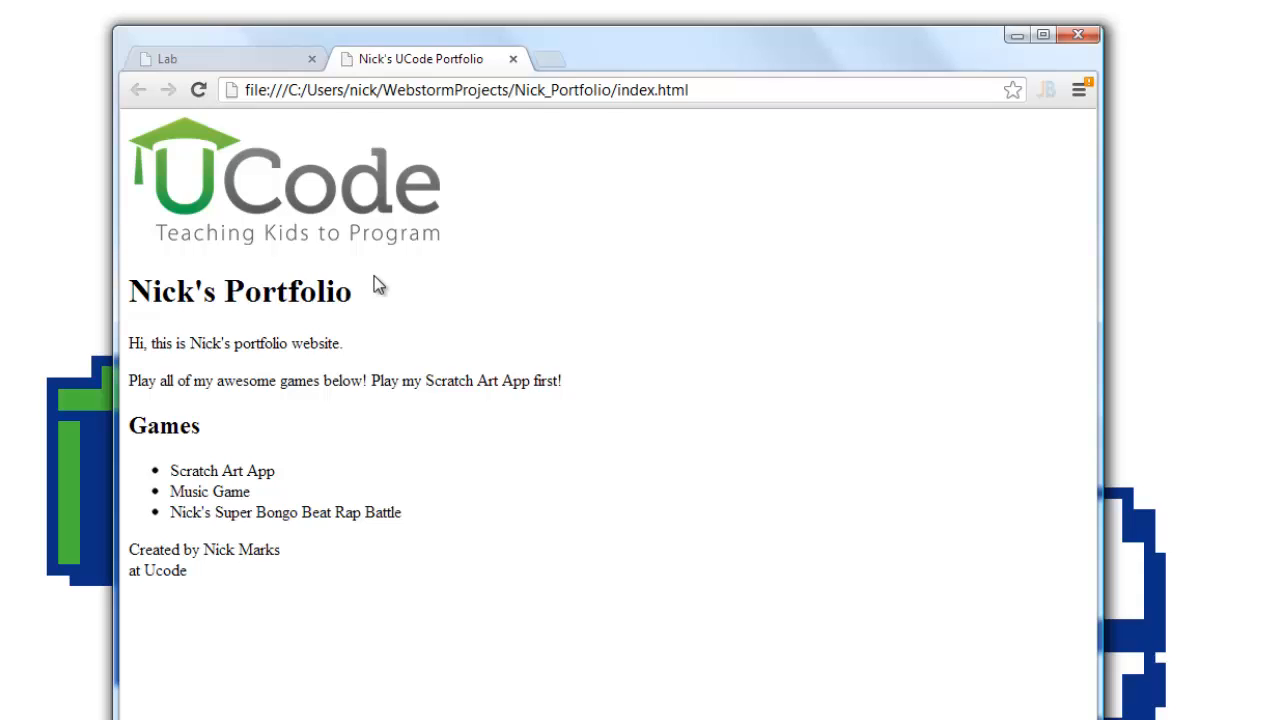
mouse_move(385, 282)
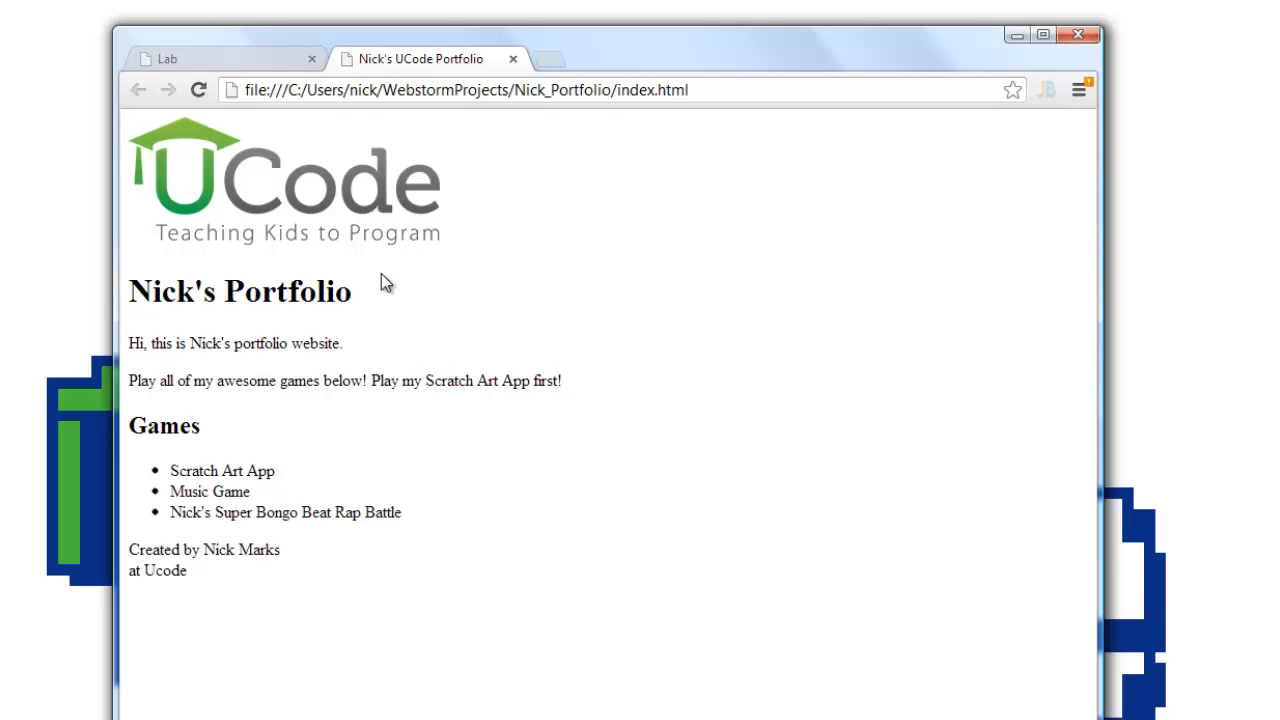
mouse_move(398, 249)
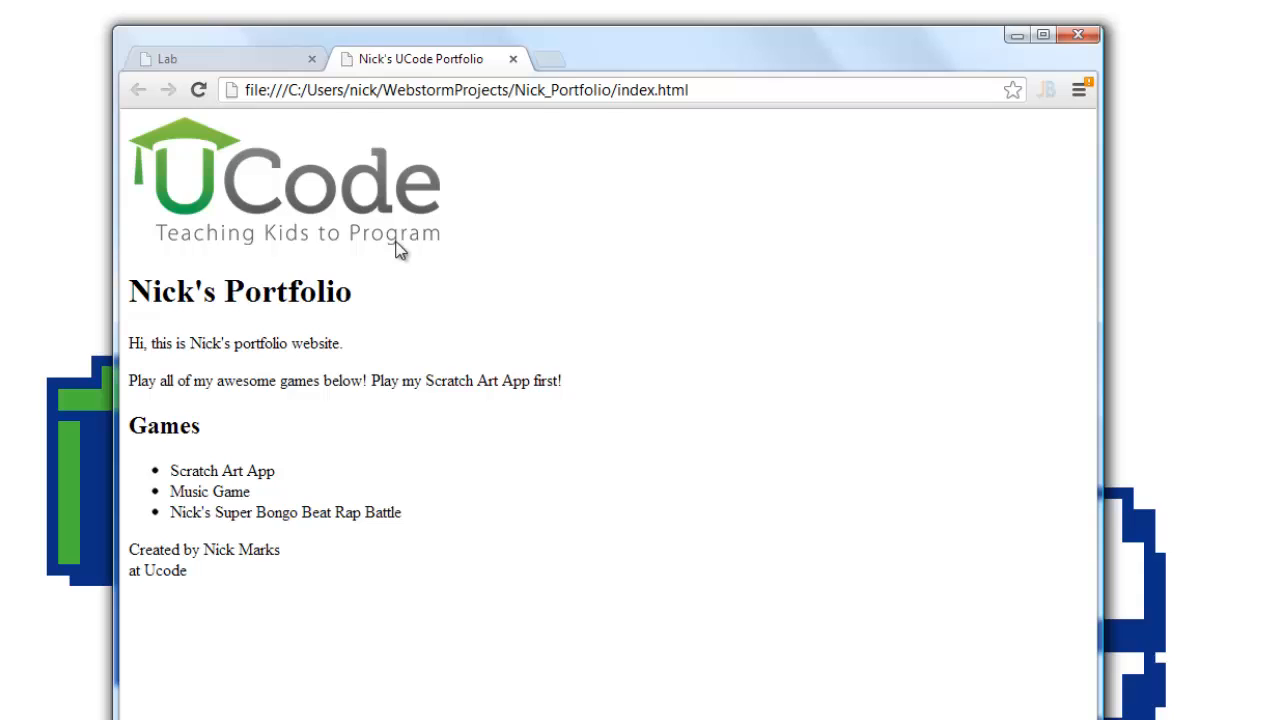
mouse_move(305, 335)
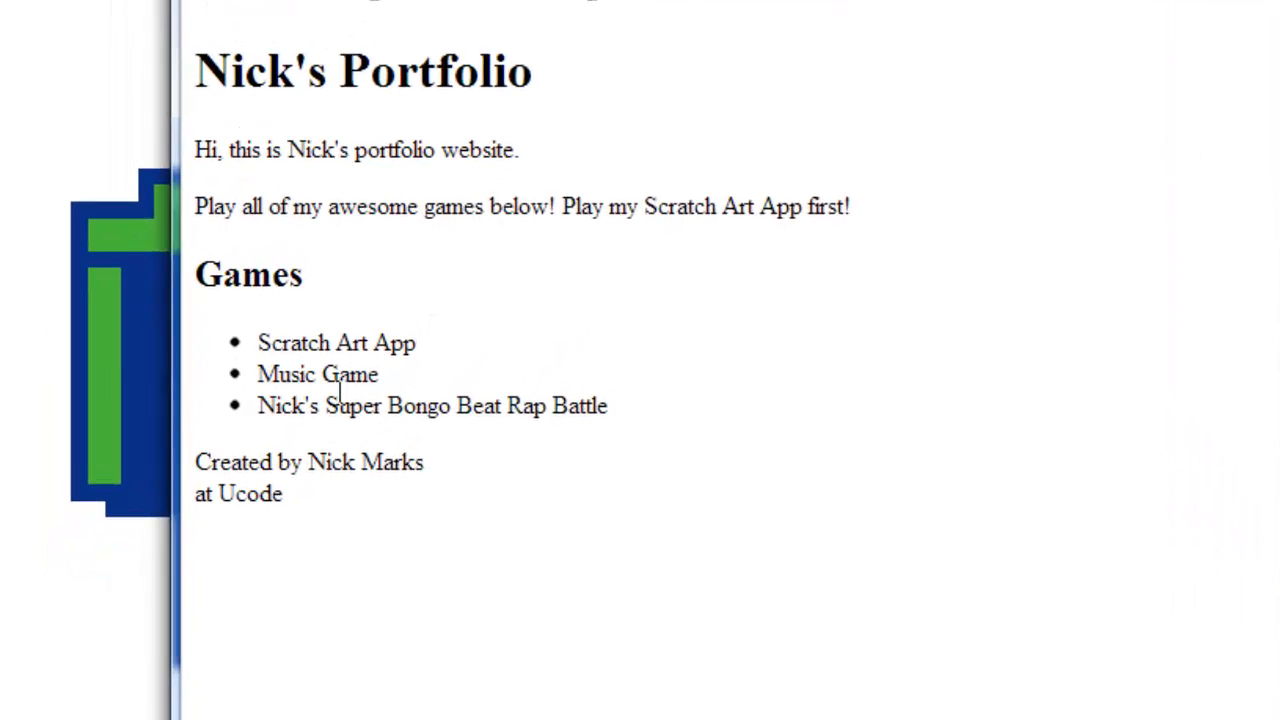
scroll(down, 3)
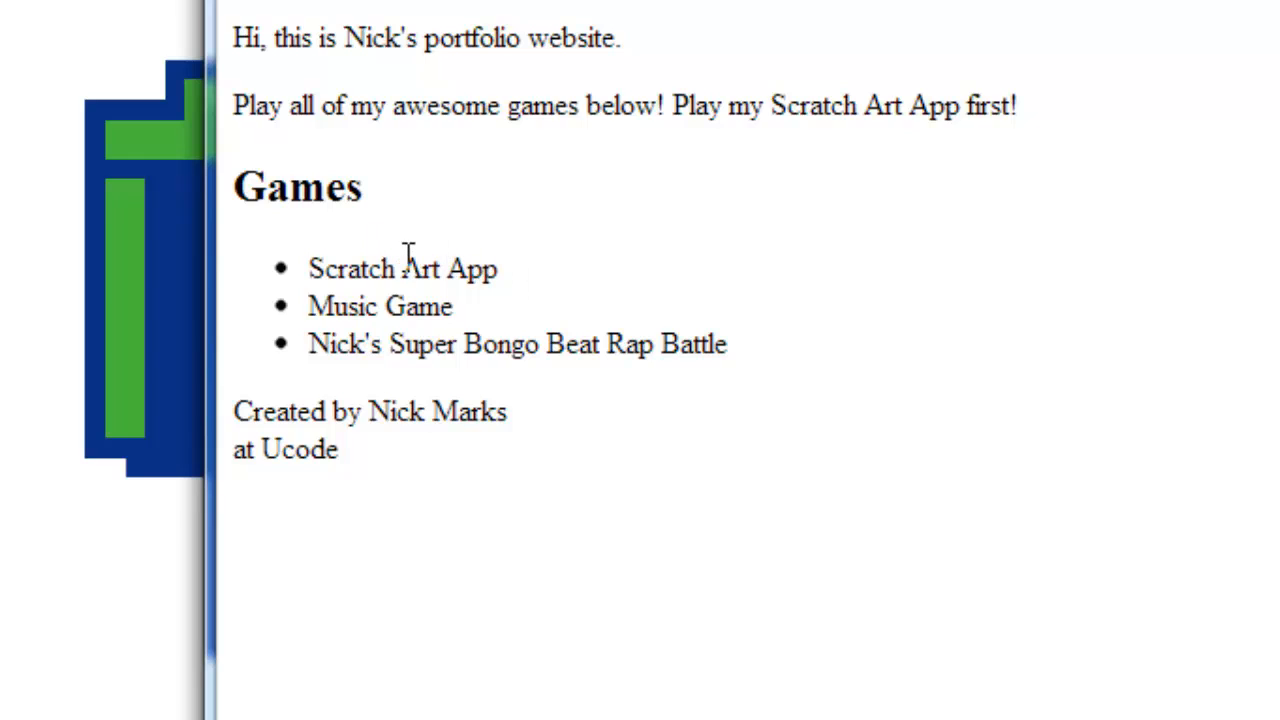
mouse_move(462, 213)
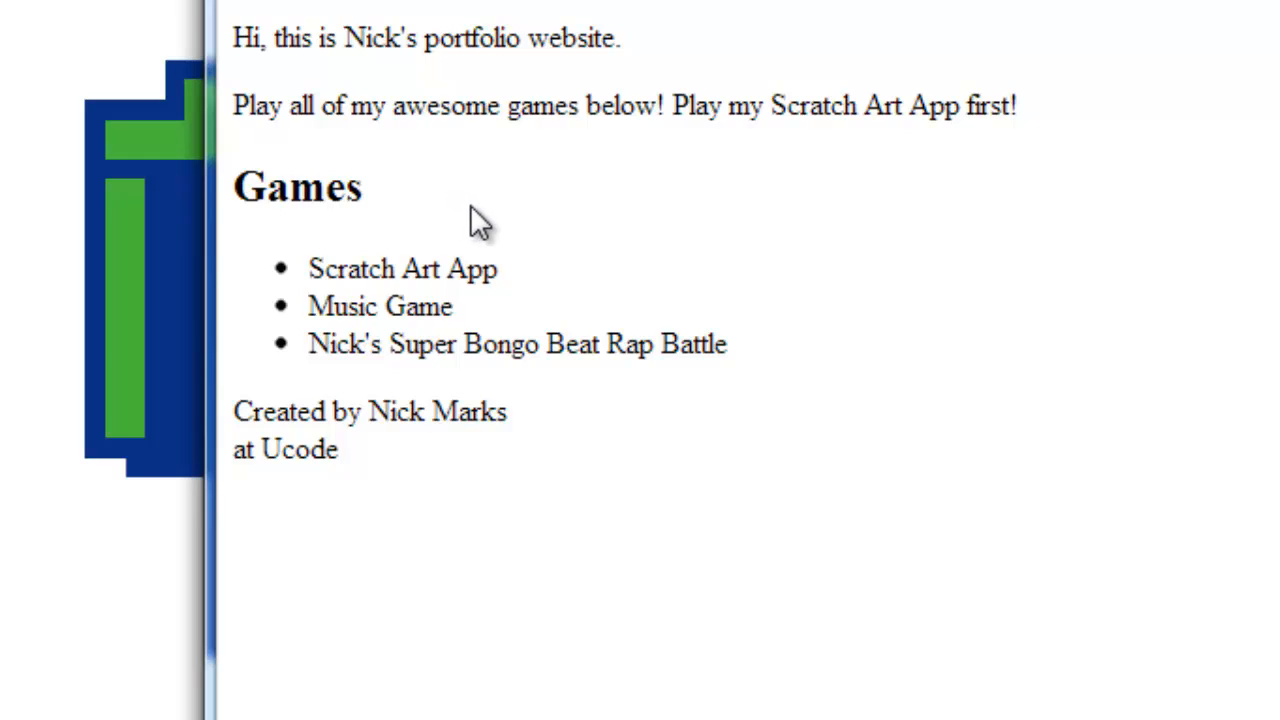
mouse_move(508, 280)
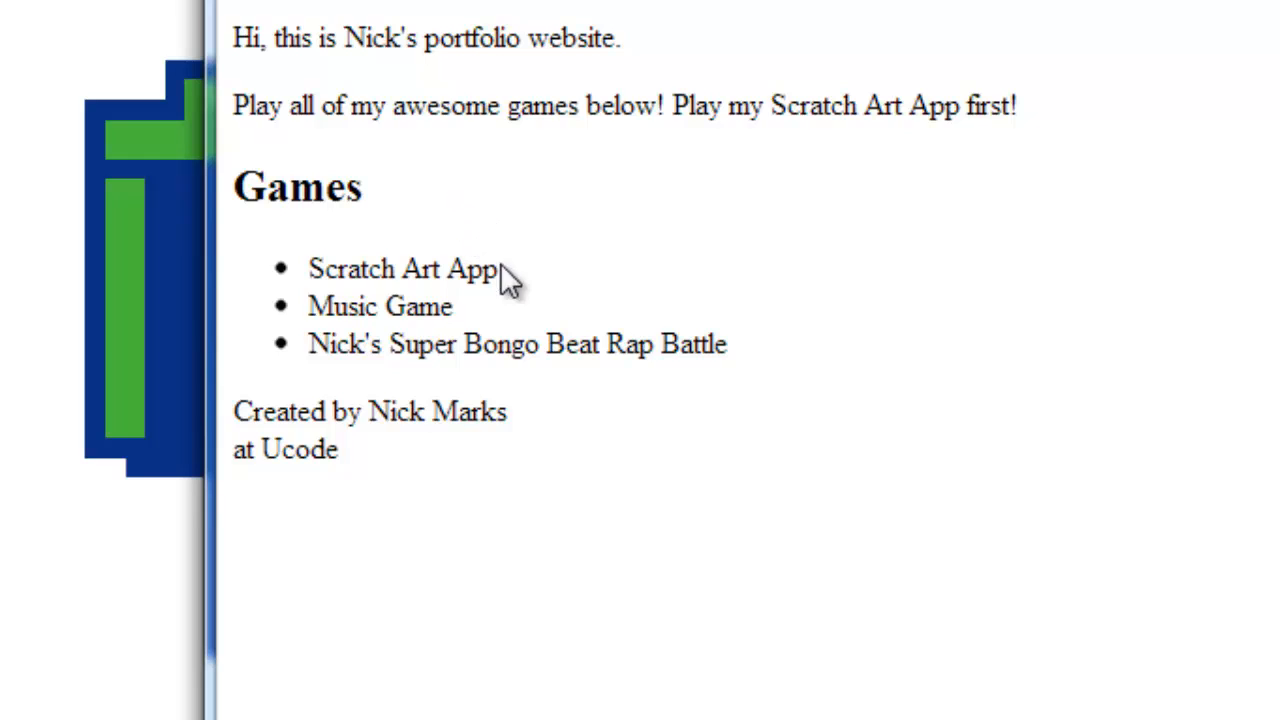